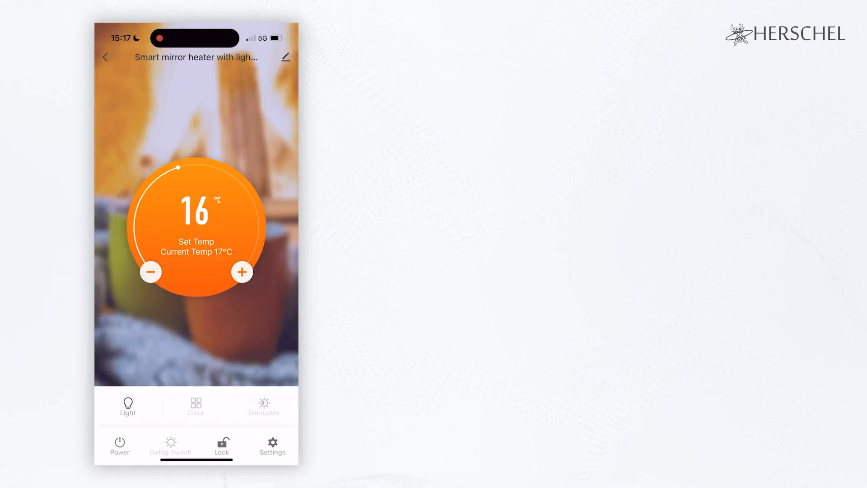
# - Add and save a Smart Timer schedule: 06:00, Mon–Fri, 21 °C, notifications on
pyautogui.click(271, 446)
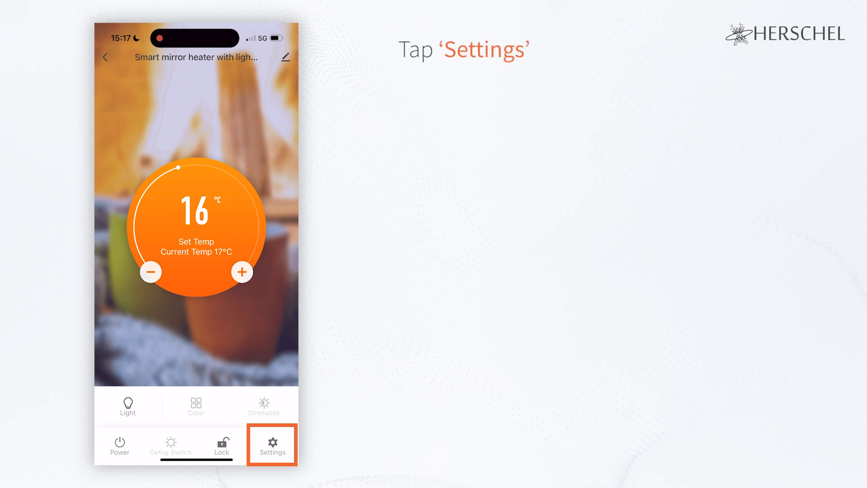
pyautogui.click(271, 445)
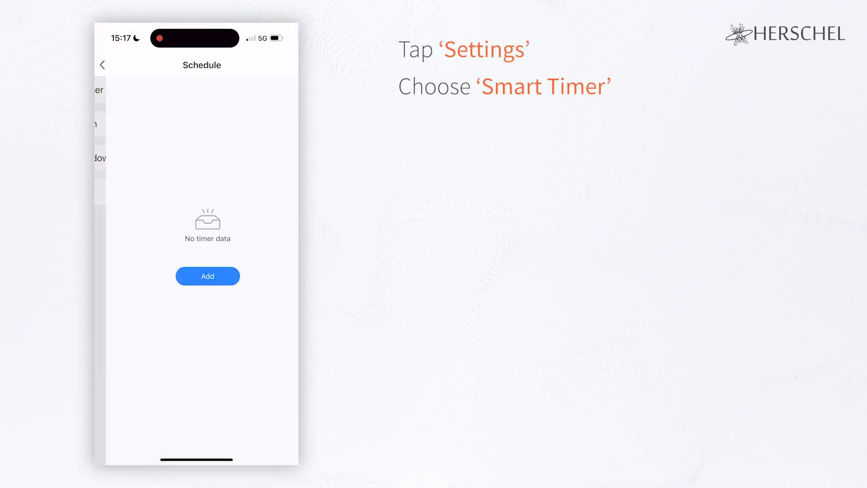
pyautogui.click(207, 276)
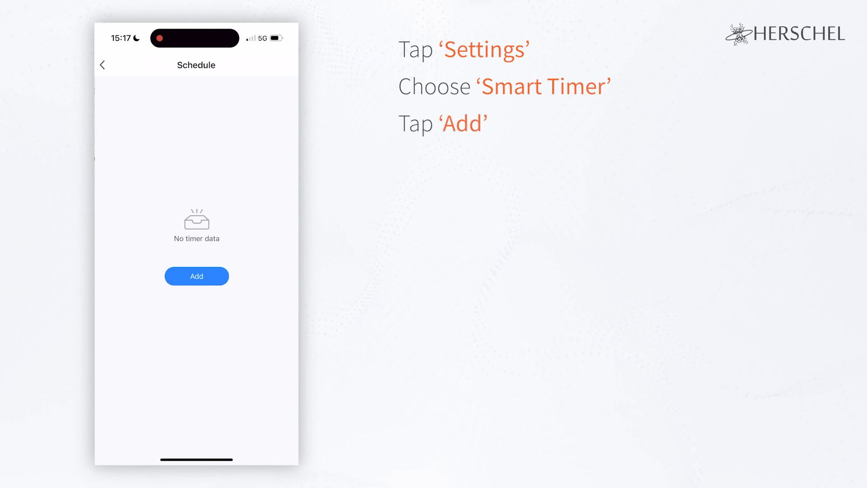
pyautogui.click(197, 276)
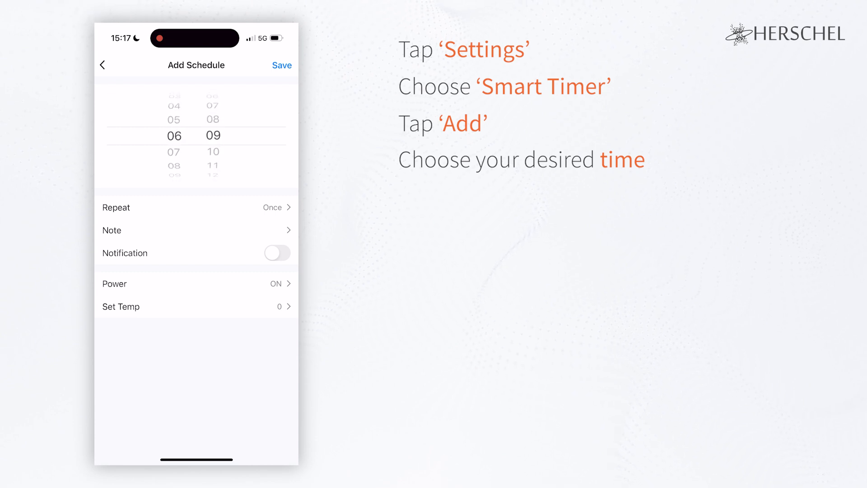
pyautogui.click(196, 207)
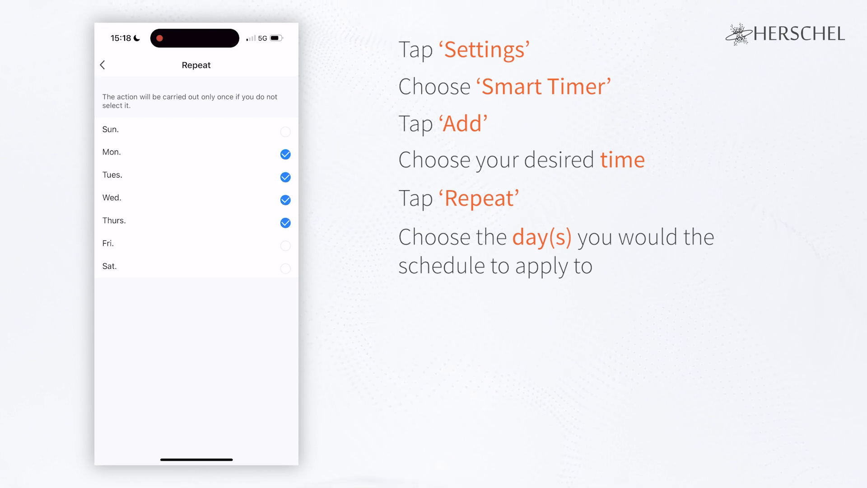
pyautogui.click(286, 246)
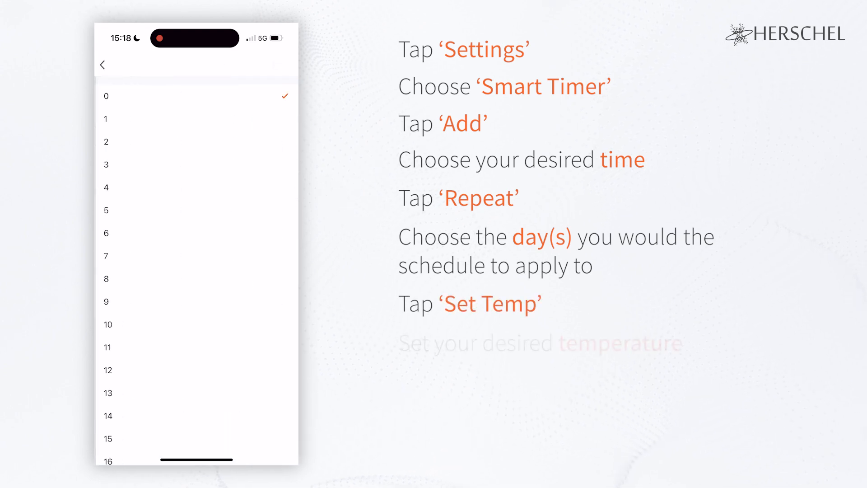
pyautogui.scroll(-3)
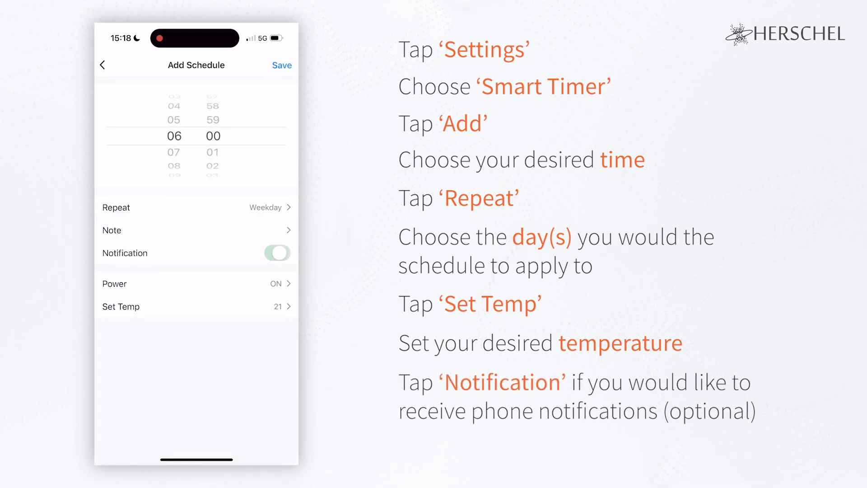
pyautogui.click(277, 253)
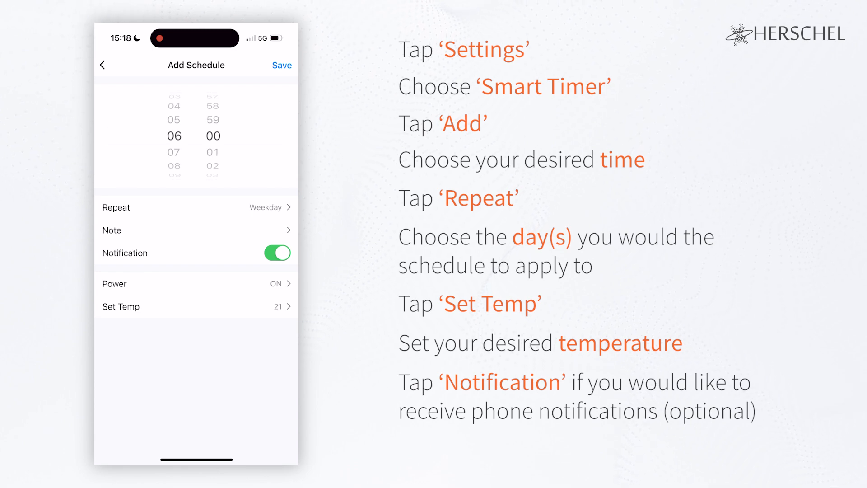
pyautogui.click(282, 65)
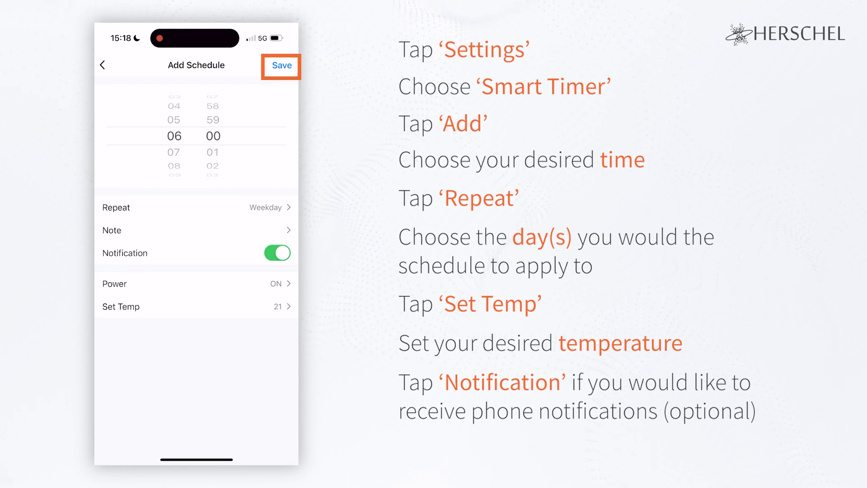
pyautogui.click(281, 66)
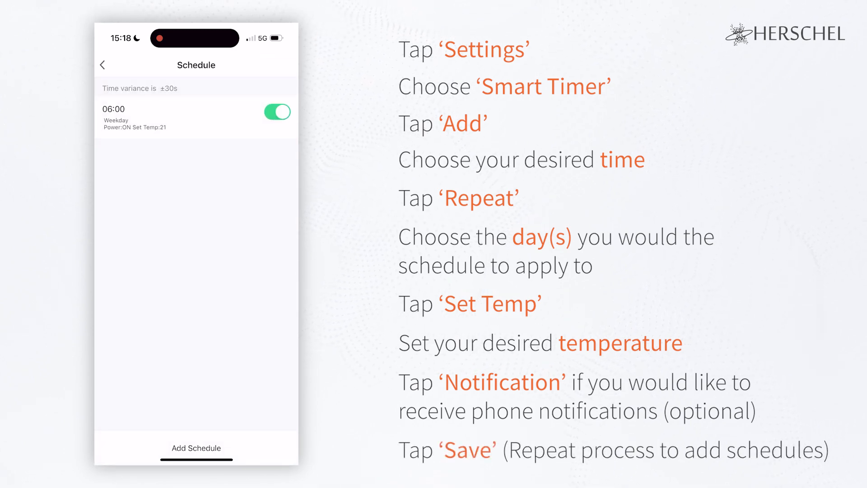
# - Start adding a second heating schedule for 08:00 on weekdays at 12 °C
pyautogui.click(196, 448)
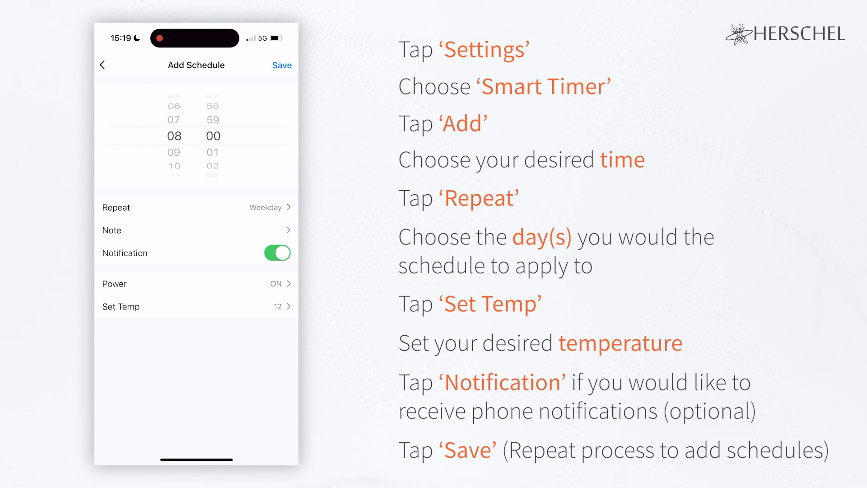
# - Save the 08:00 weekday schedule and set a new 08:30 schedule repeating Sat–Sun
pyautogui.click(276, 253)
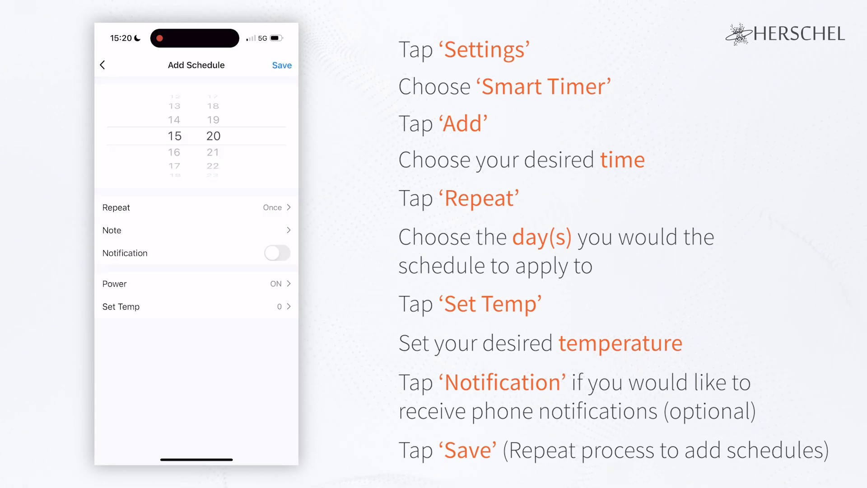
pyautogui.click(195, 207)
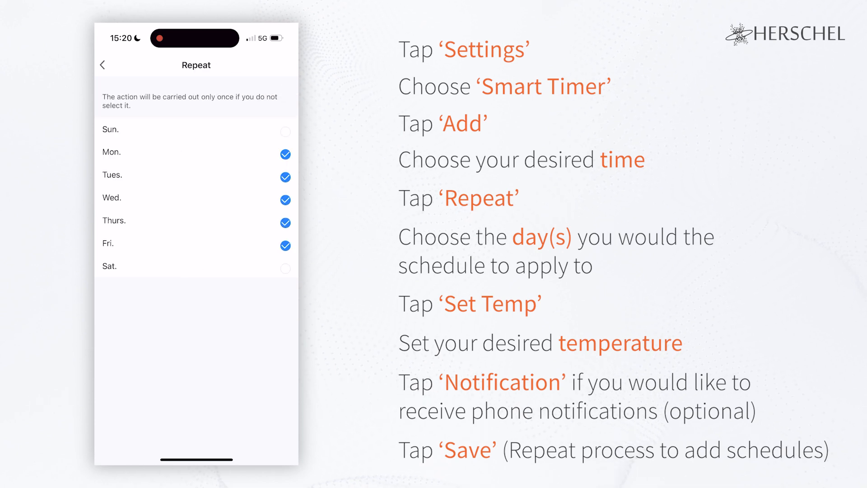
pyautogui.click(104, 64)
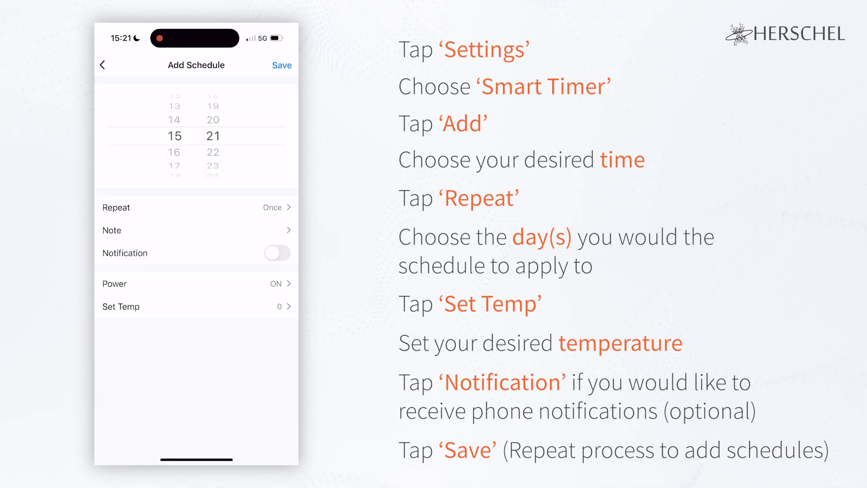
pyautogui.click(196, 306)
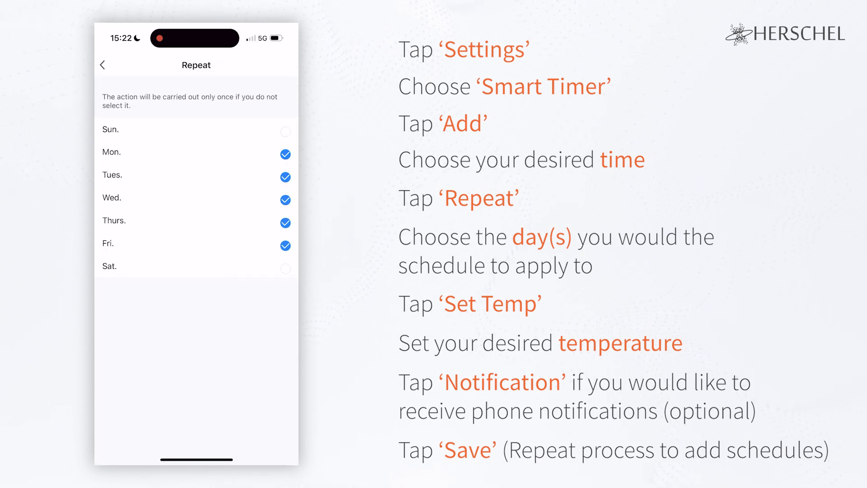
pyautogui.click(103, 65)
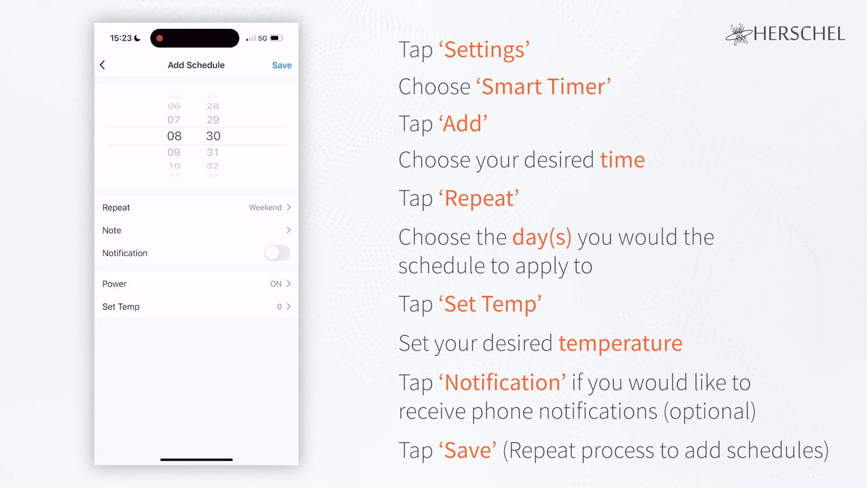
# - Save the 08:30, 11:00, 19:00 and 22:00 weekend schedules with notifications on
pyautogui.click(277, 253)
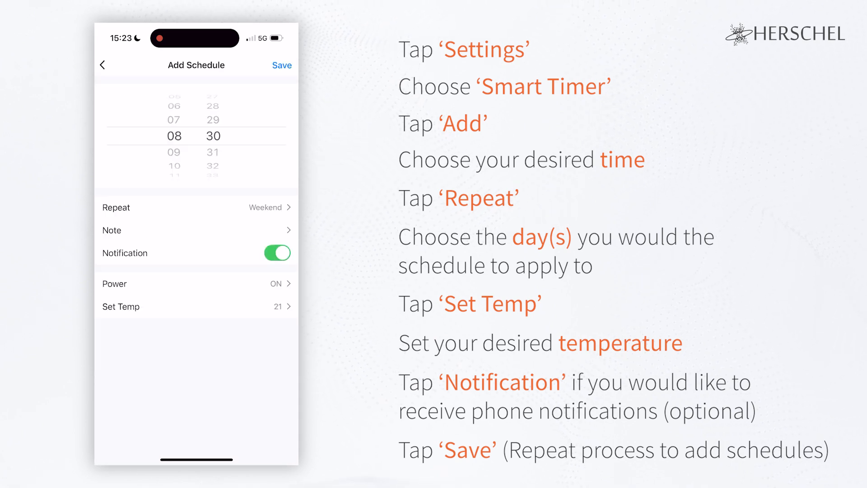
pyautogui.click(278, 252)
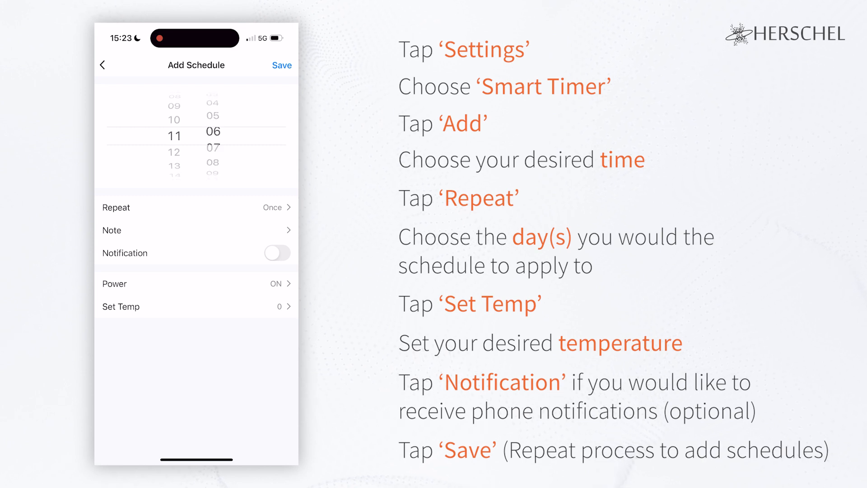
pyautogui.click(194, 306)
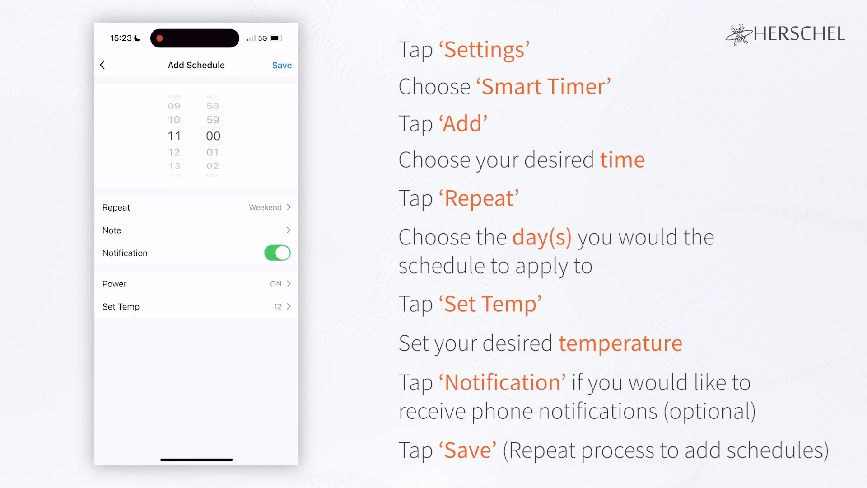
pyautogui.click(277, 253)
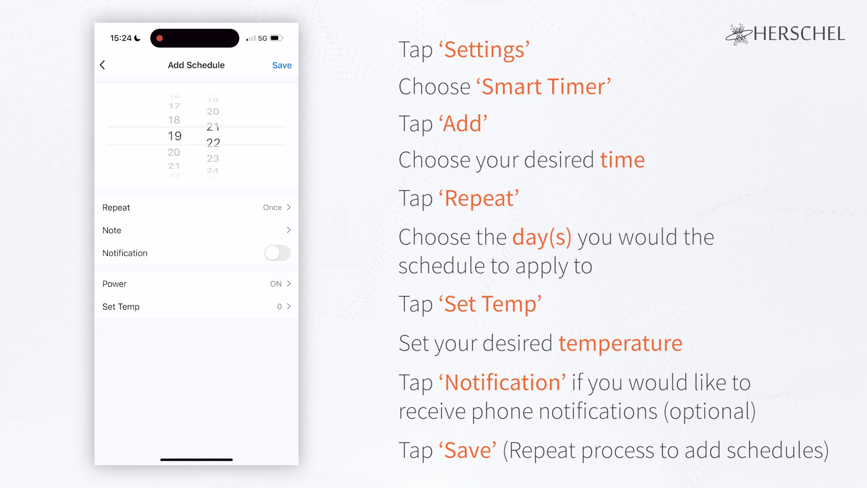
pyautogui.click(276, 253)
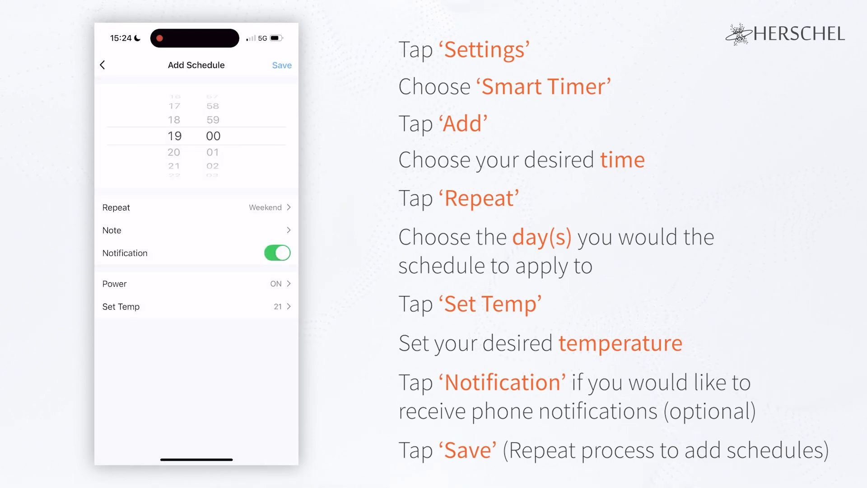
pyautogui.click(277, 253)
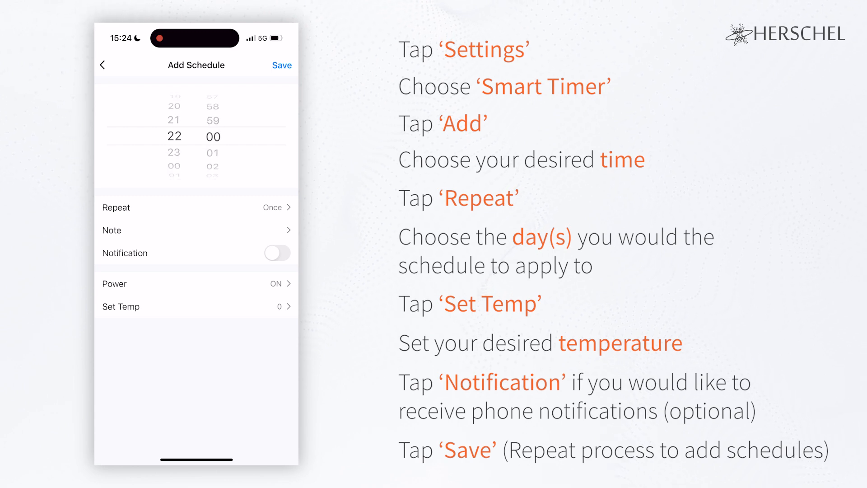
pyautogui.click(282, 65)
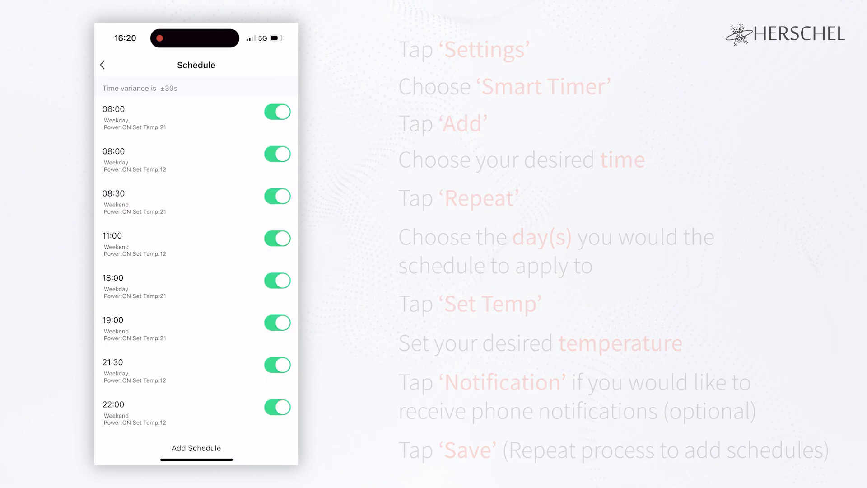
pyautogui.click(276, 406)
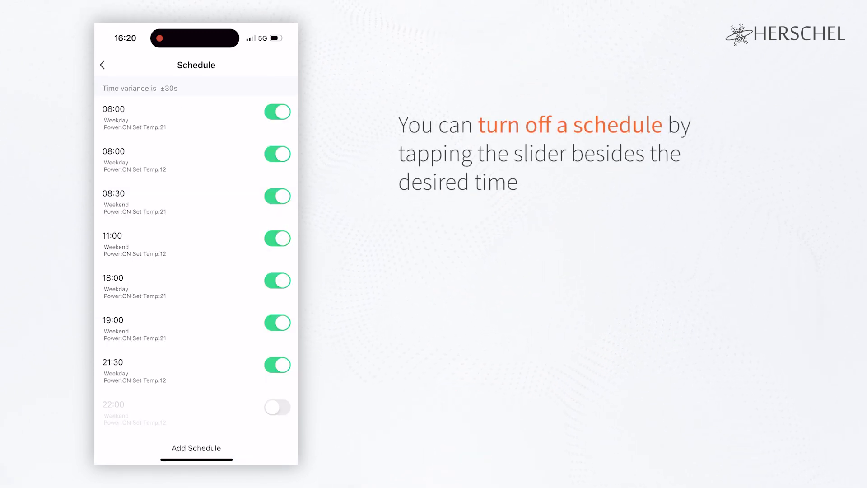
pyautogui.click(276, 323)
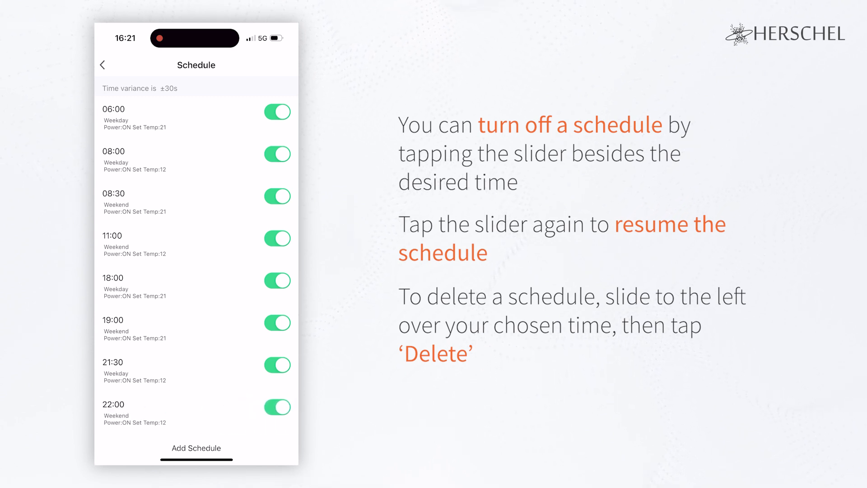
pyautogui.click(104, 64)
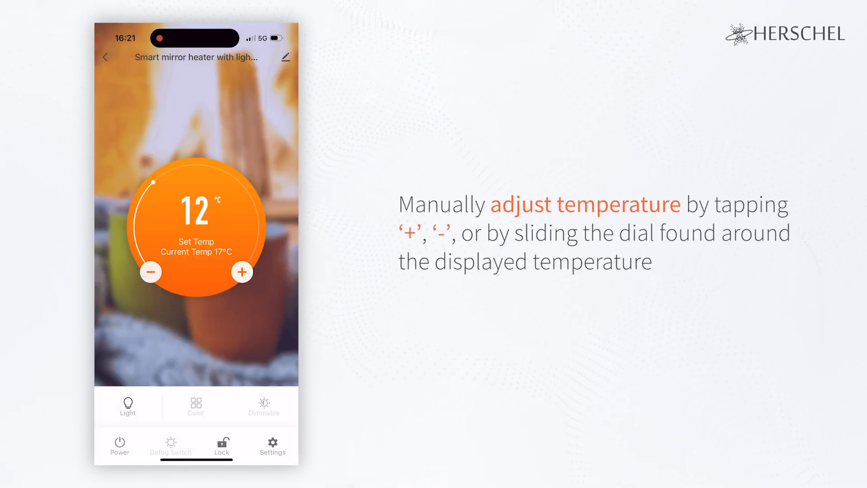
# - Drag the dial to raise the heater's set temperature from 12 °C to 26 °C
pyautogui.moveTo(155, 194); pyautogui.dragTo(243, 188)
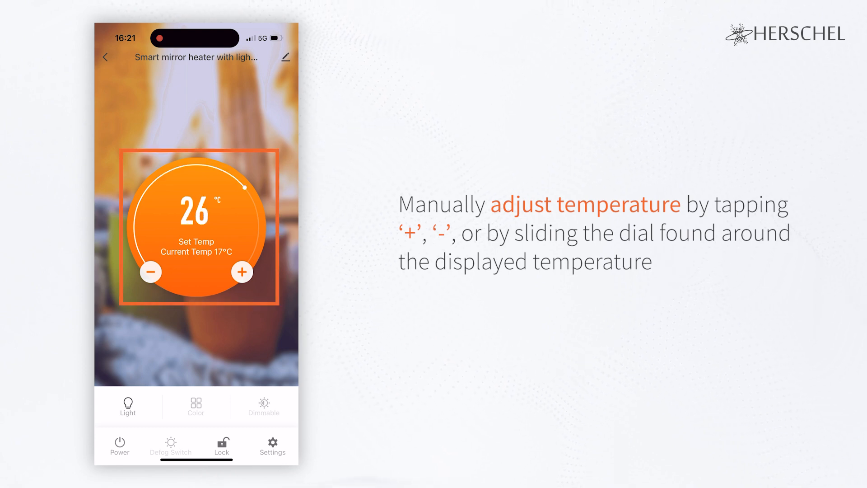